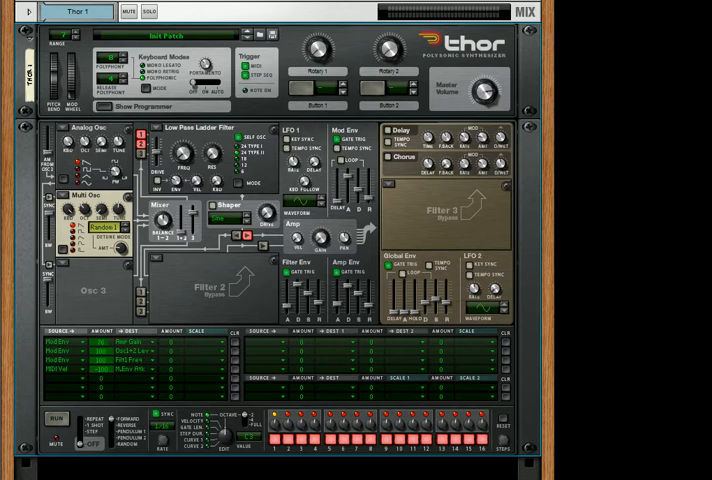
mouse_move(458, 253)
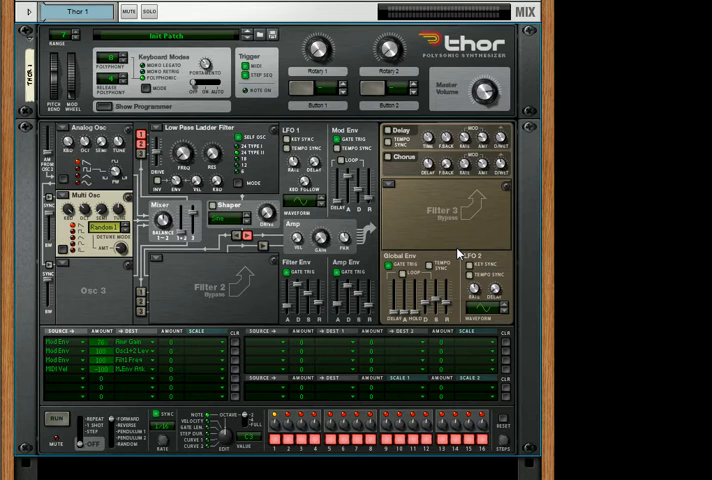
mouse_move(168, 328)
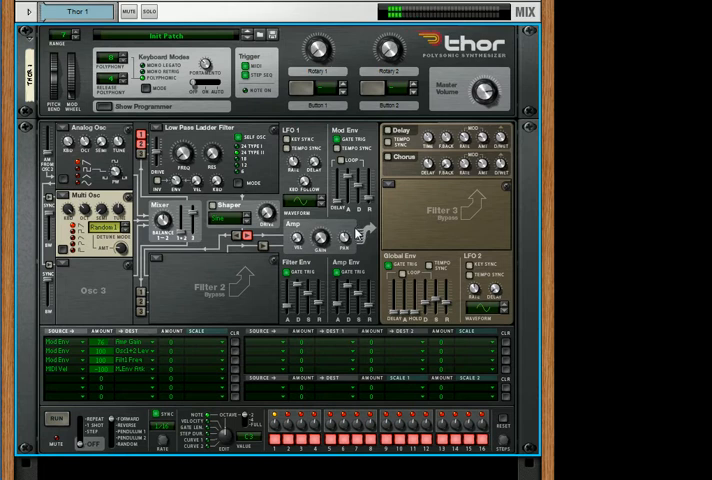
mouse_move(265, 324)
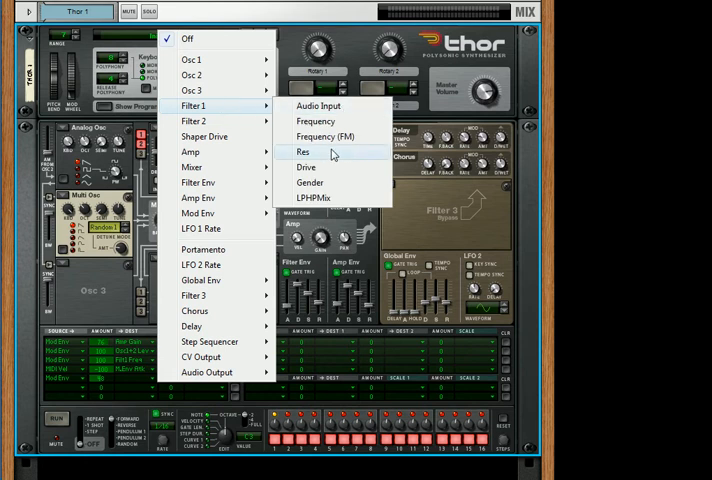
- Route the fifth mod row to Filter 1 resonance and raise its amount to 78
left_click(303, 151)
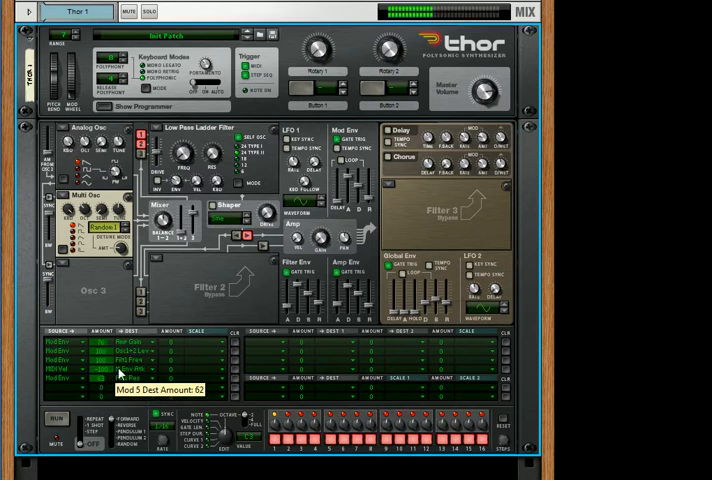
left_click_drag(120, 375, 120, 368)
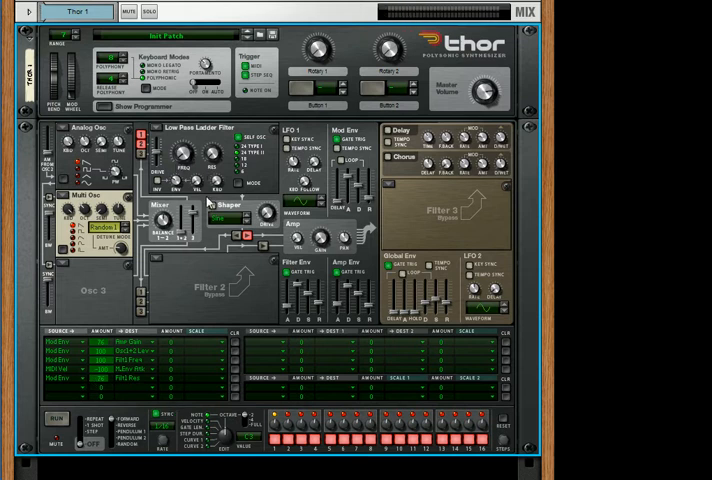
mouse_move(290, 377)
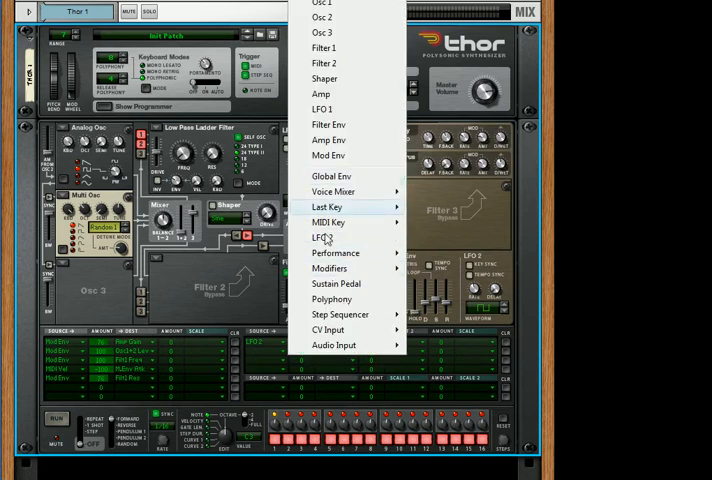
mouse_move(328, 329)
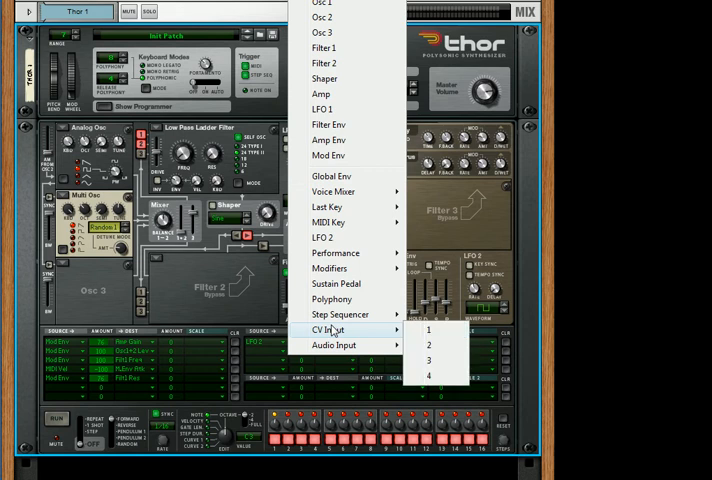
mouse_move(329, 268)
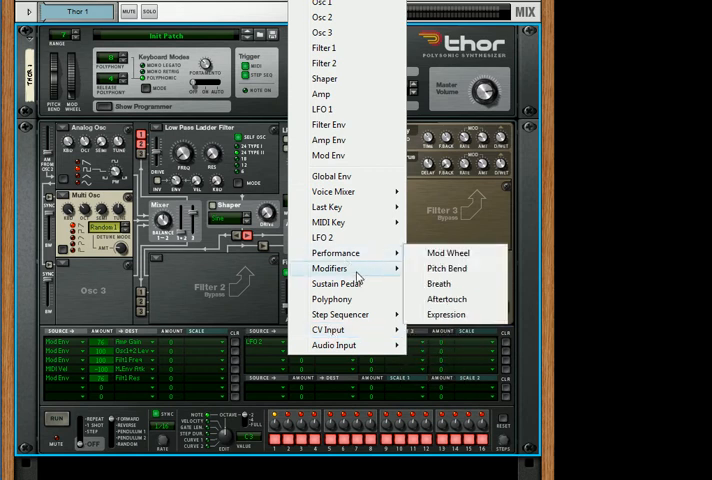
mouse_move(328, 222)
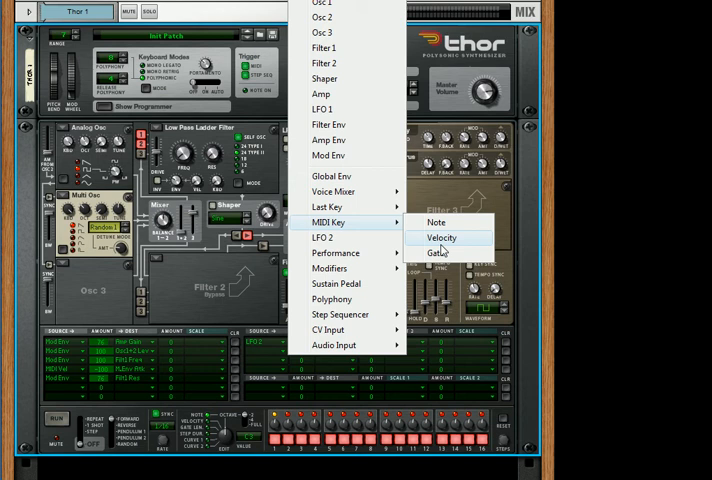
- Pick MIDI Key Velocity as the source for the LFO 2 rate routing
left_click(441, 237)
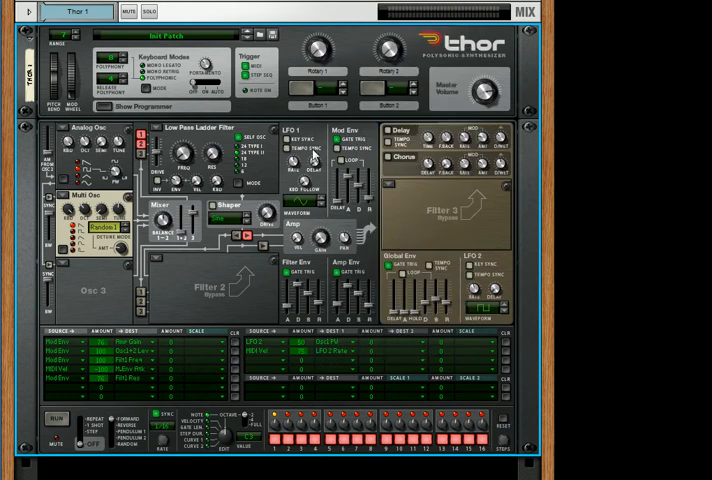
mouse_move(324, 222)
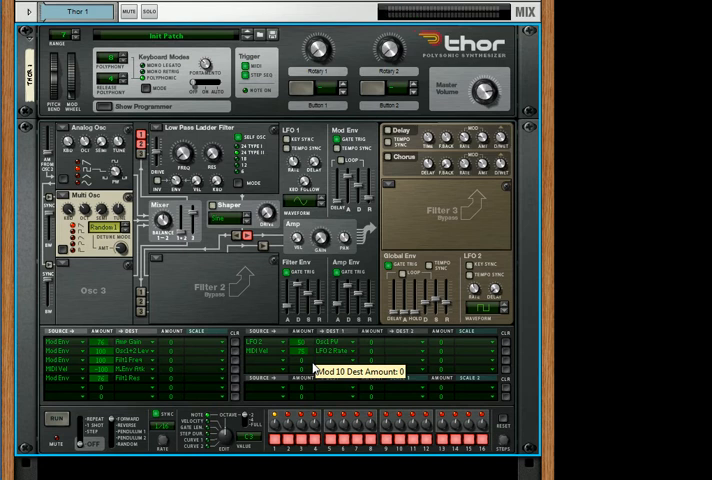
mouse_move(388, 165)
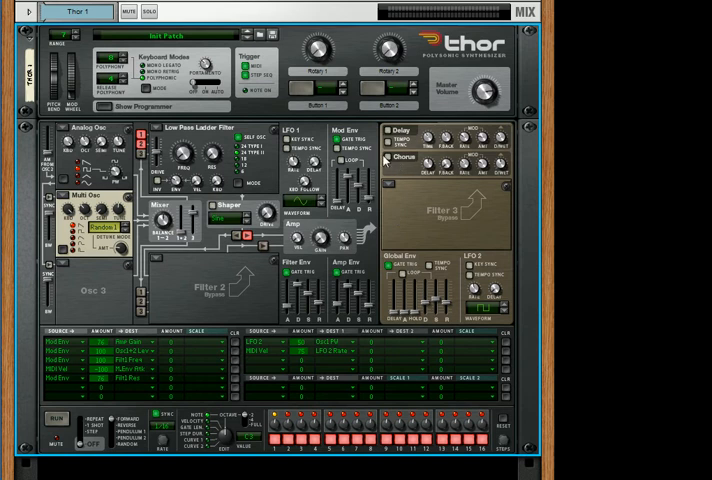
- Rename the Button 2 label to 'Chorus'
double_click(394, 104)
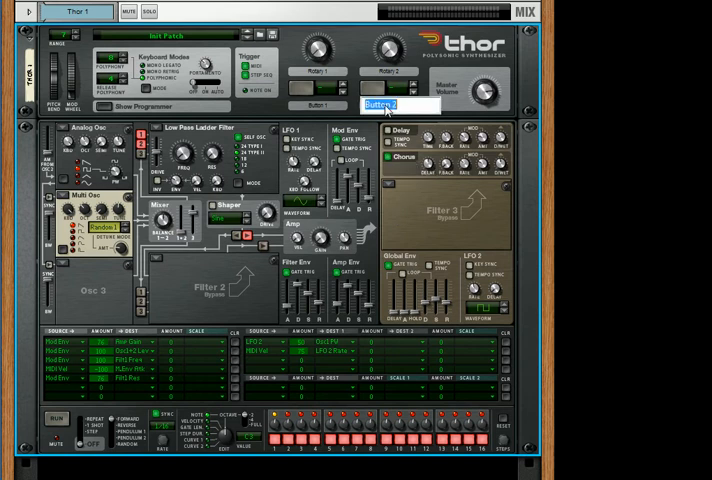
type("Cho")
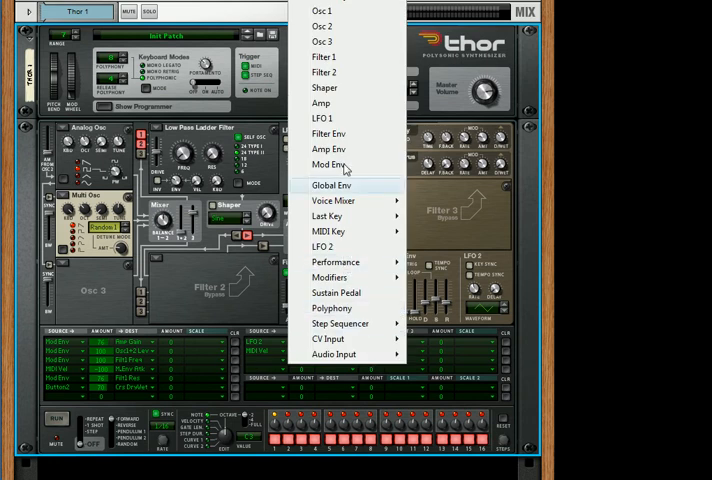
mouse_move(340, 150)
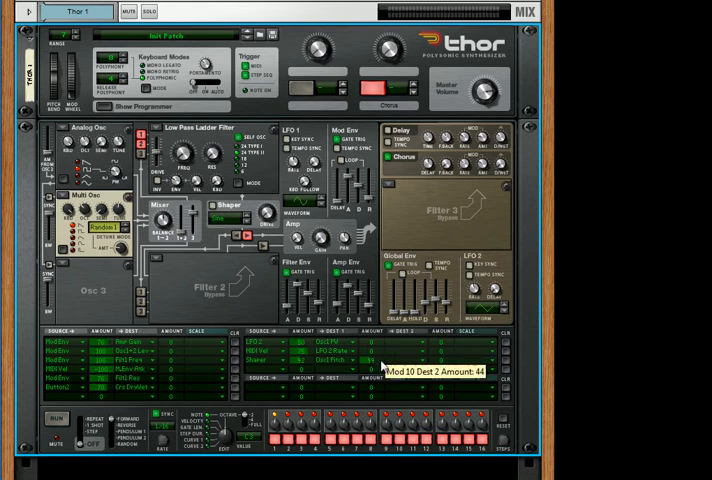
mouse_move(387, 367)
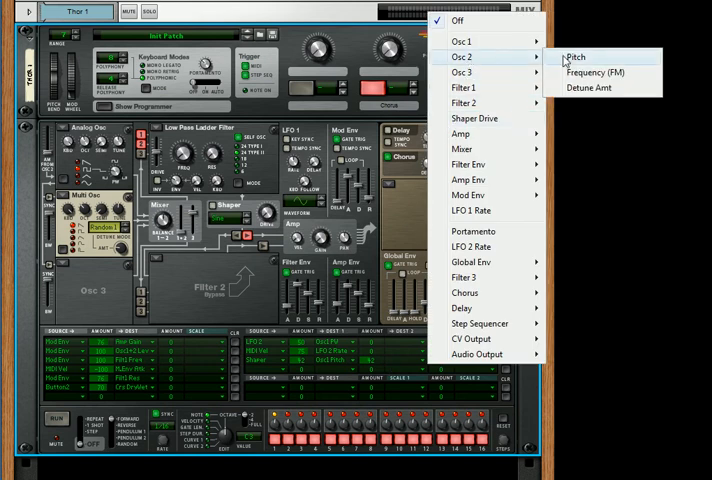
- Set the Shaper routing's destination to Osc 2 Pitch
left_click(575, 57)
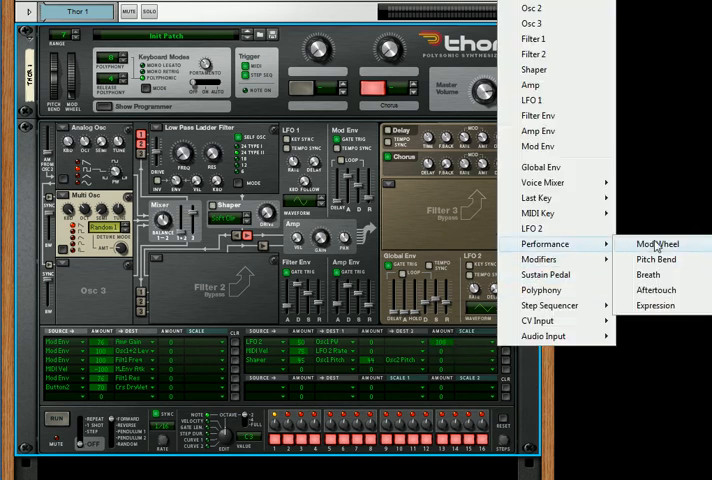
- Choose Mod Wheel as the Scale source for the modulation routing
left_click(656, 243)
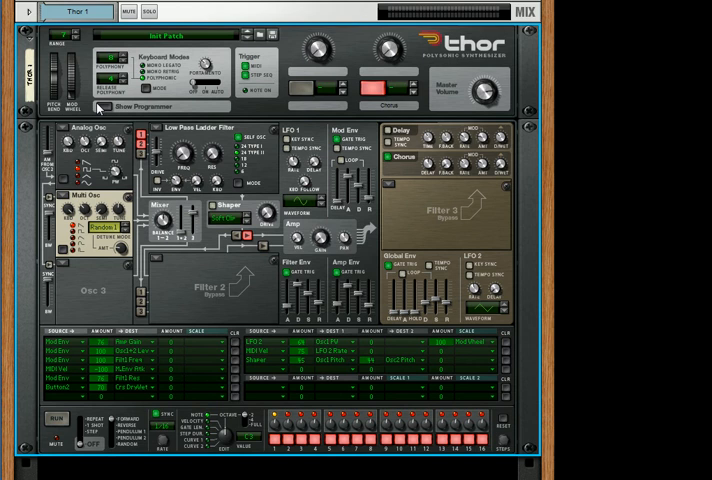
mouse_move(113, 175)
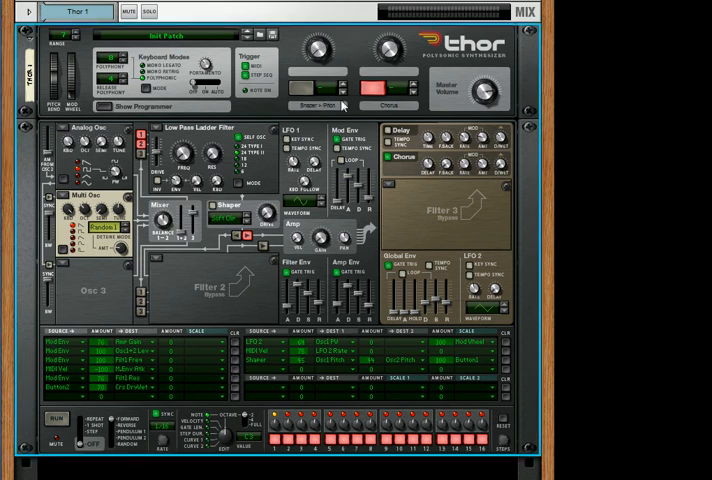
mouse_move(336, 258)
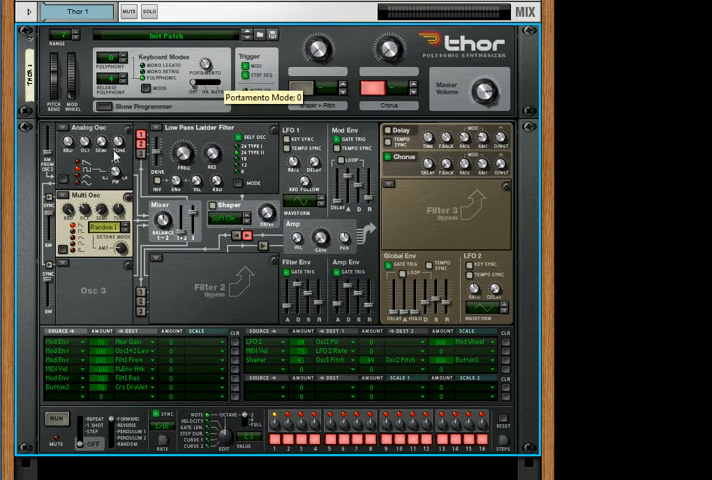
mouse_move(146, 237)
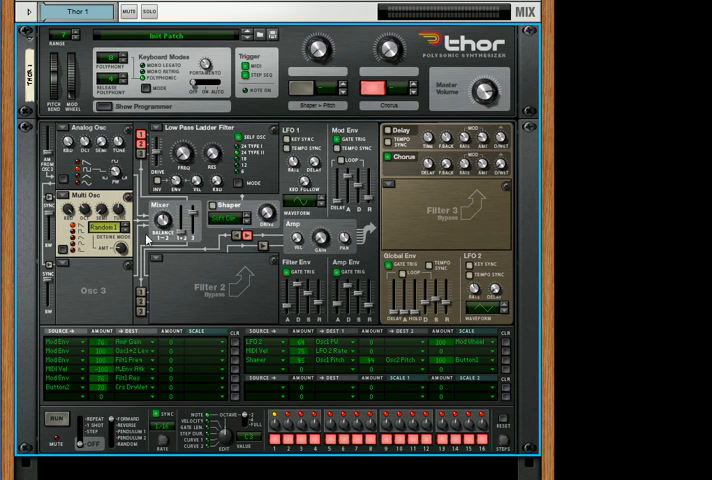